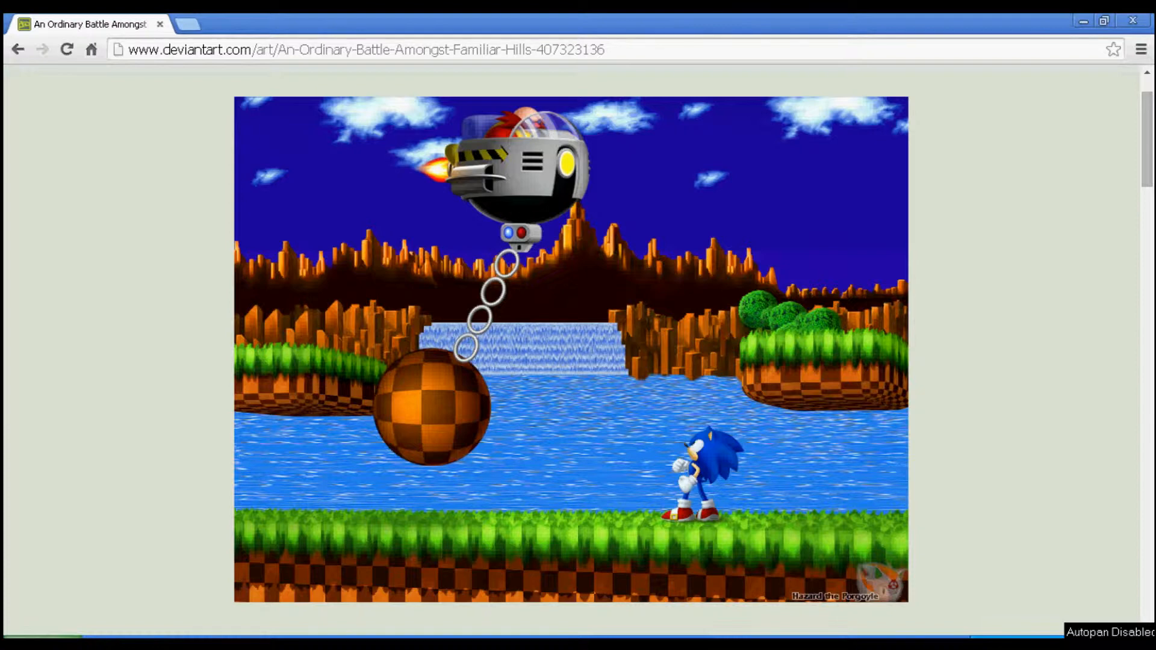
Advance the Green Hill artwork into the dark lava scene with the fallen Sonic.
{"action": "left_click", "coordinate": [65, 49]}
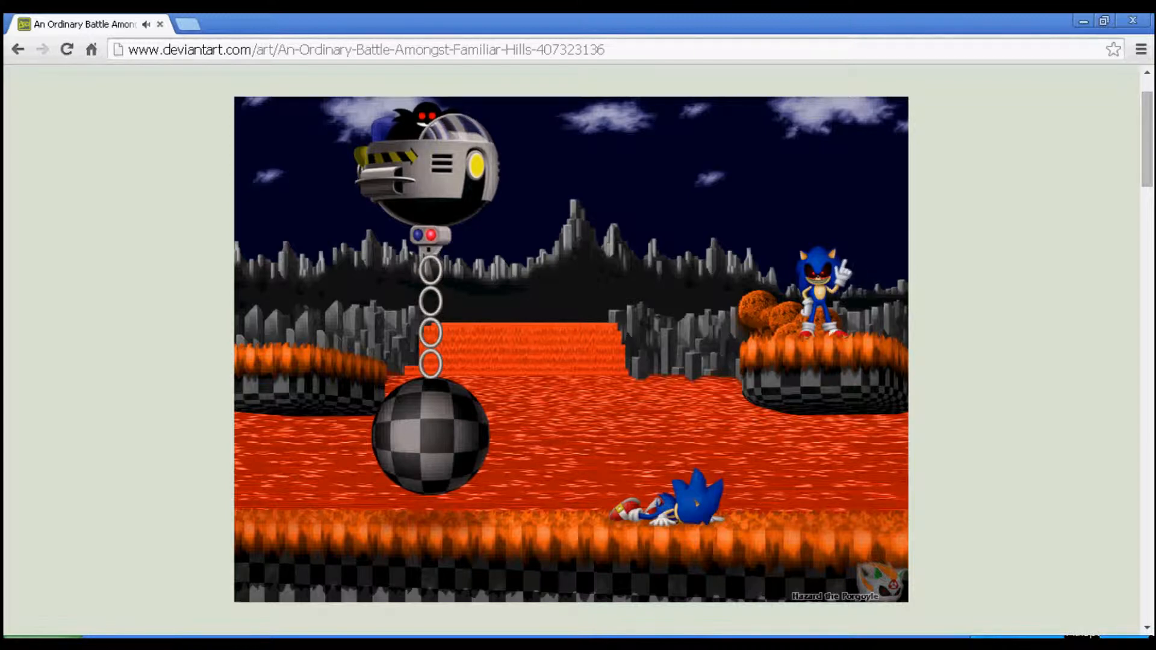
Trigger the glitching 'YOU CAN'T RUN' message across the lava scene.
{"action": "left_click", "coordinate": [65, 50]}
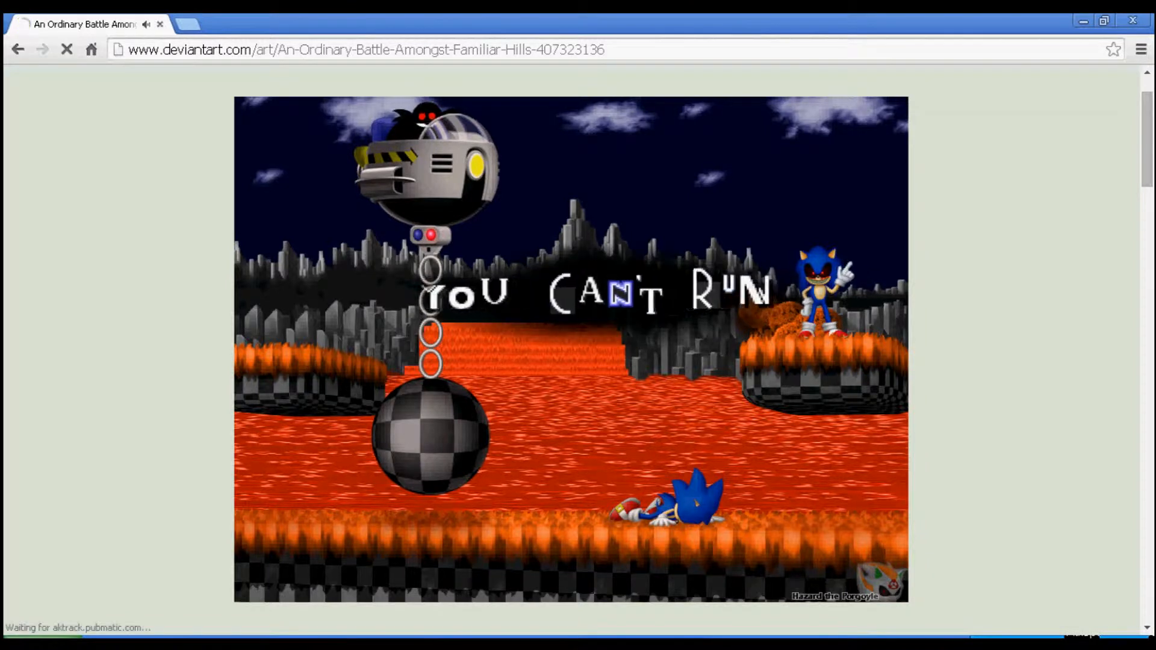
Clear the 'YOU CAN'T RUN' text, leaving the plain lava scene.
{"action": "left_click", "coordinate": [65, 49]}
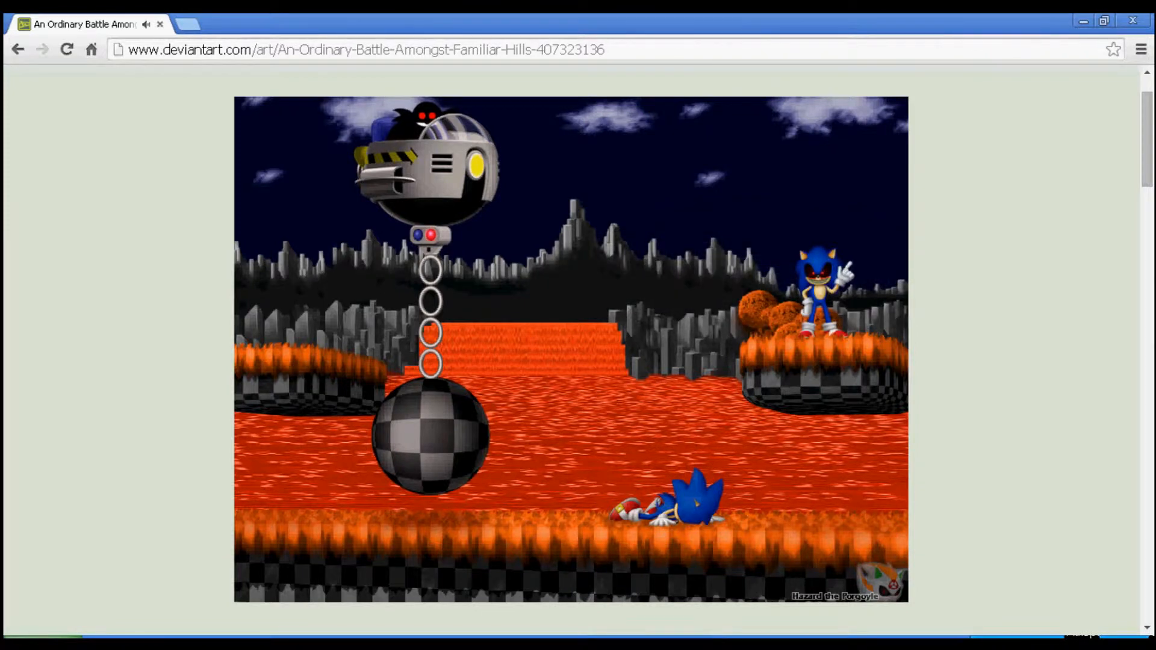
Advance the lava scene until the scenery and characters smear and distort.
{"action": "left_click", "coordinate": [65, 49]}
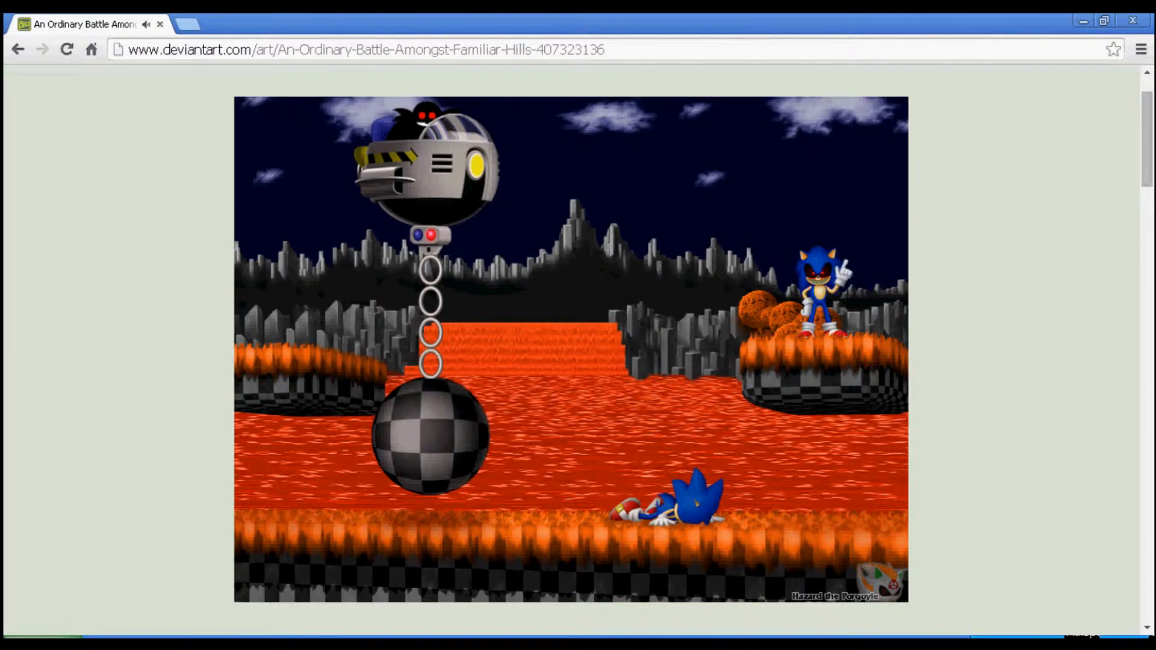
{"action": "left_click", "coordinate": [65, 50]}
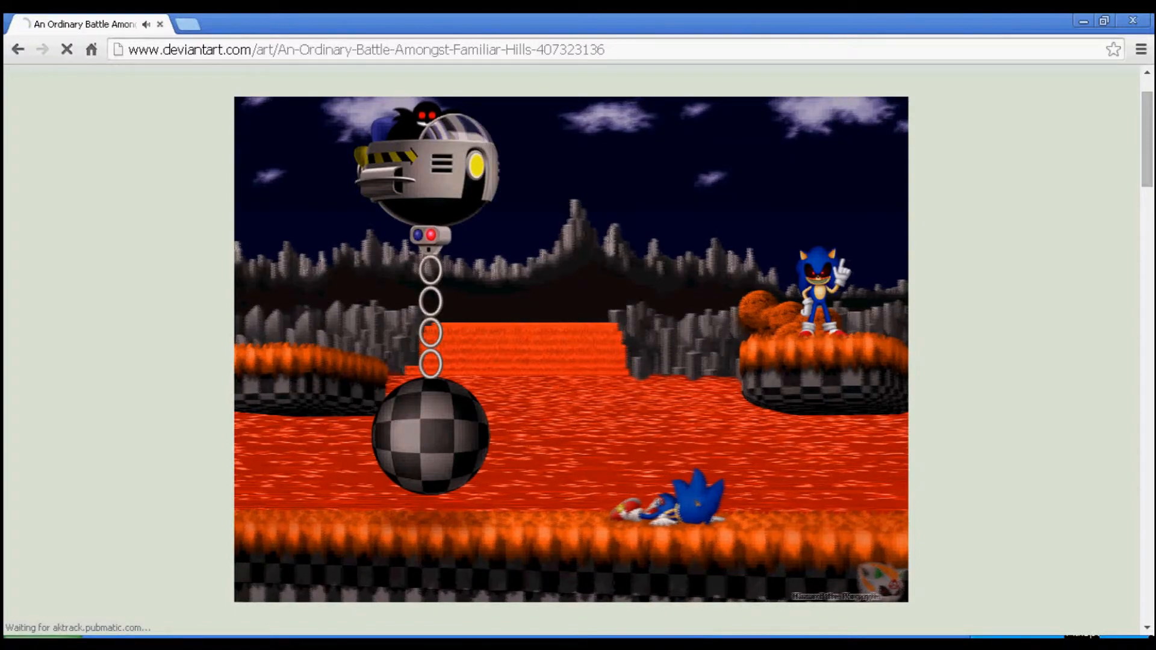
{"action": "left_click", "coordinate": [65, 50]}
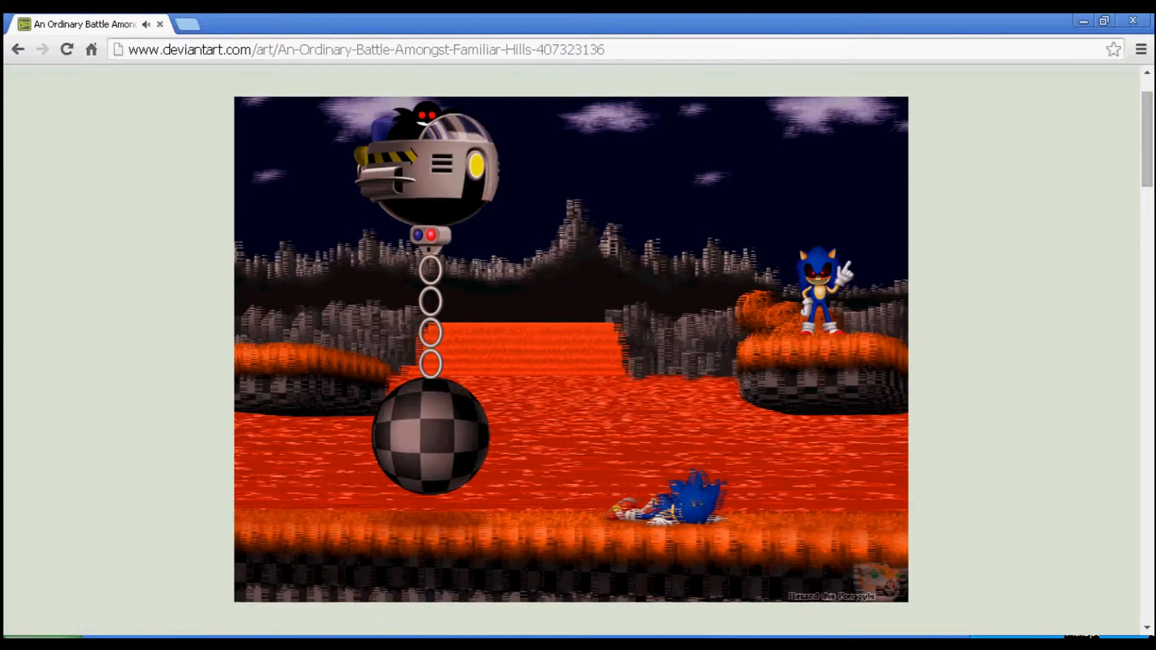